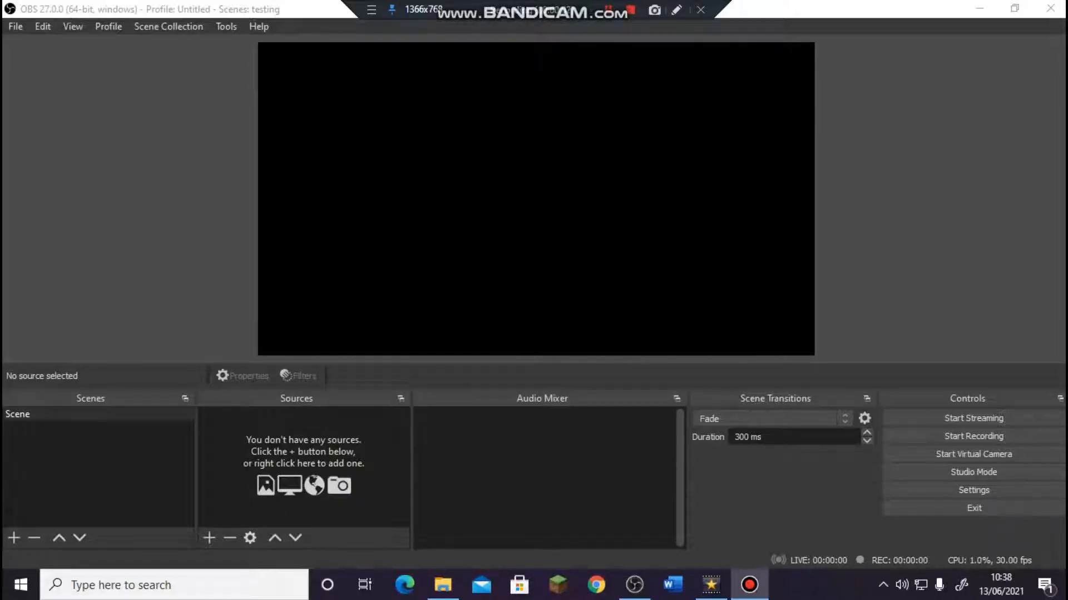
mouse_move(528, 92)
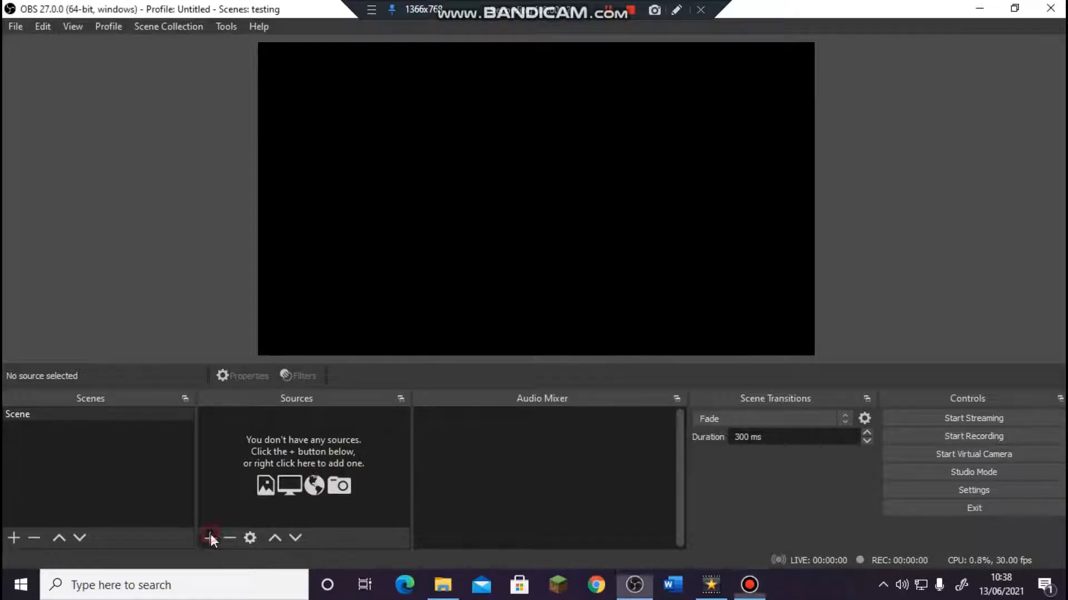
Step: Add a Display Capture source that shows the full desktop in the scene
left_click(209, 537)
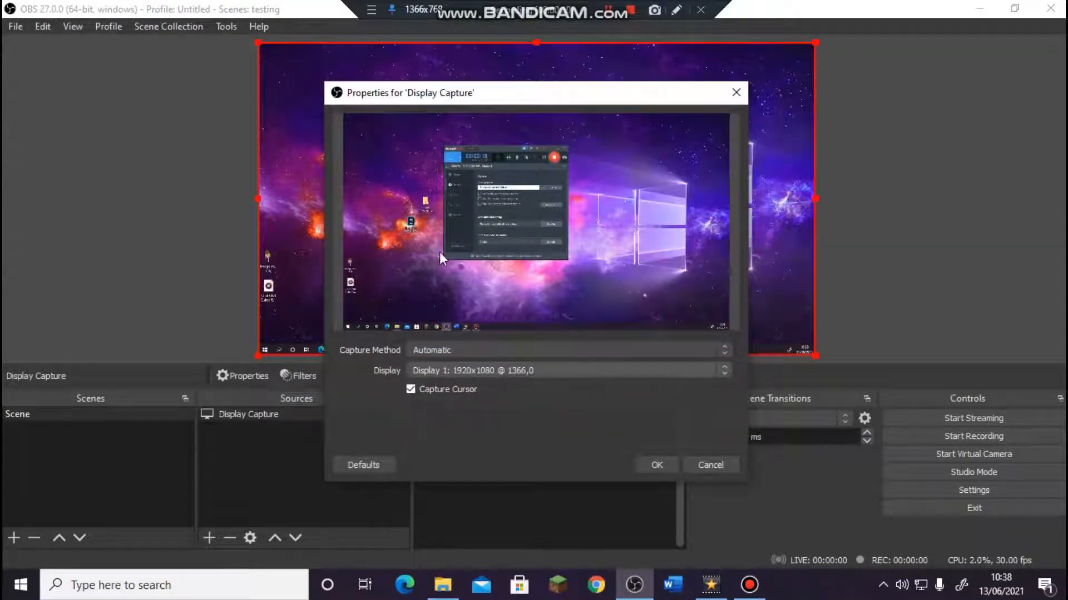
mouse_move(1034, 404)
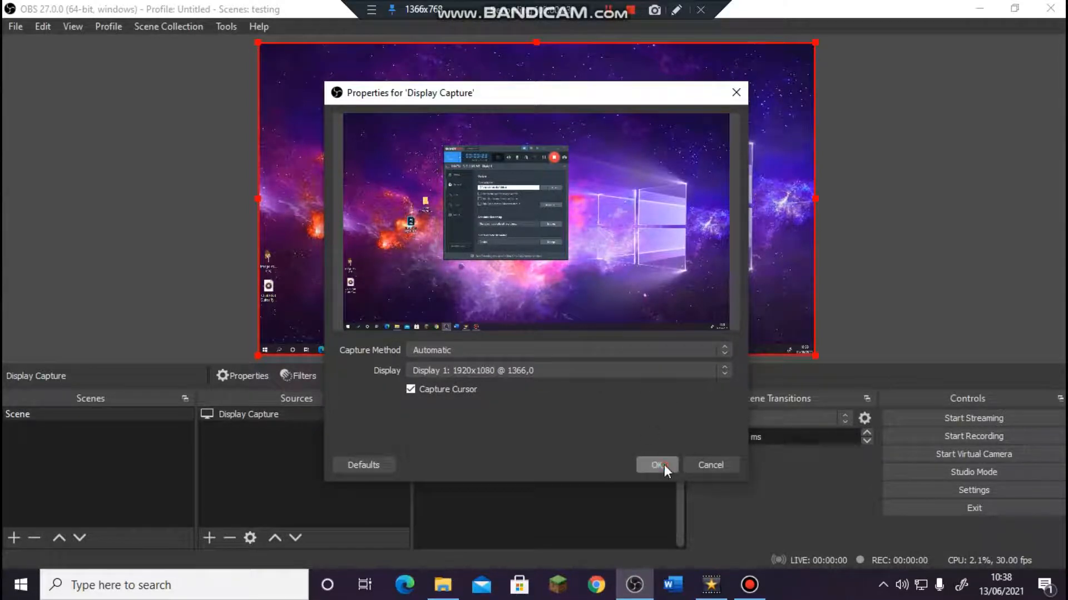
left_click(656, 465)
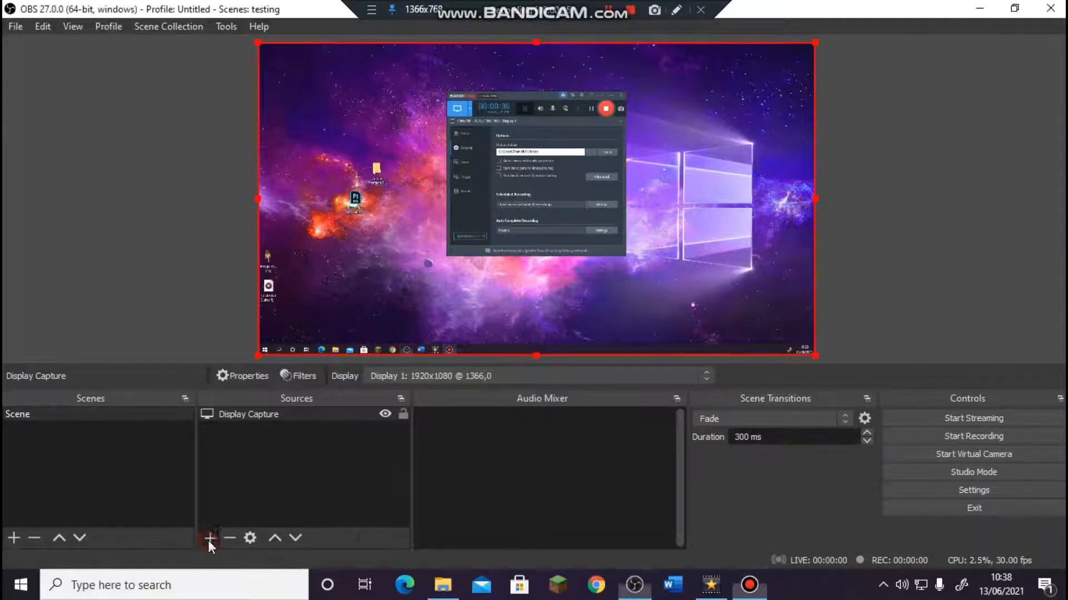
Step: Add an Audio Input Capture source using the Yeti Stereo Microphone
left_click(210, 537)
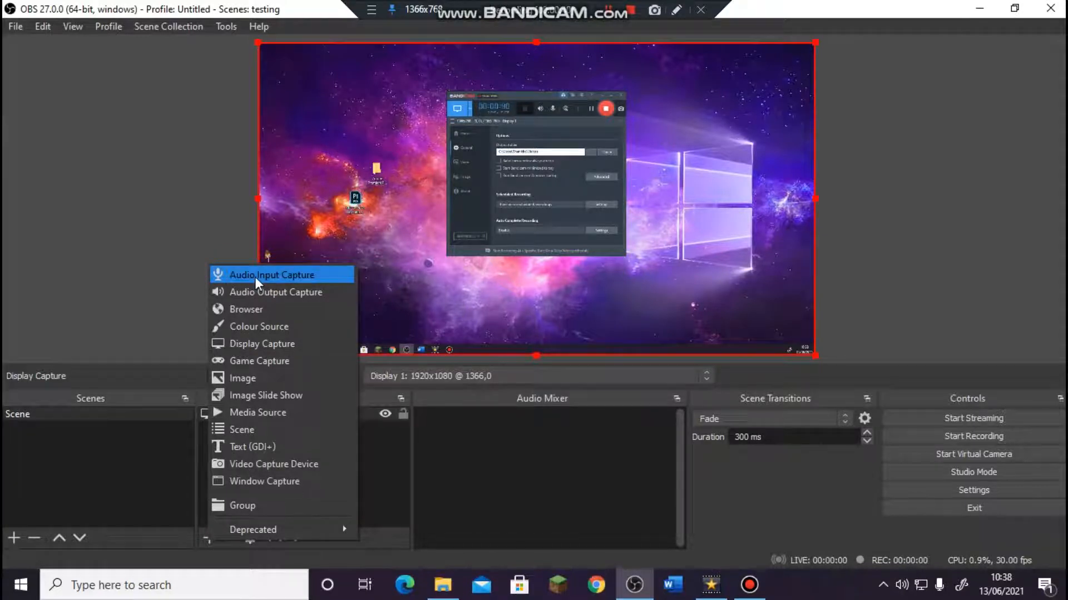
left_click(271, 274)
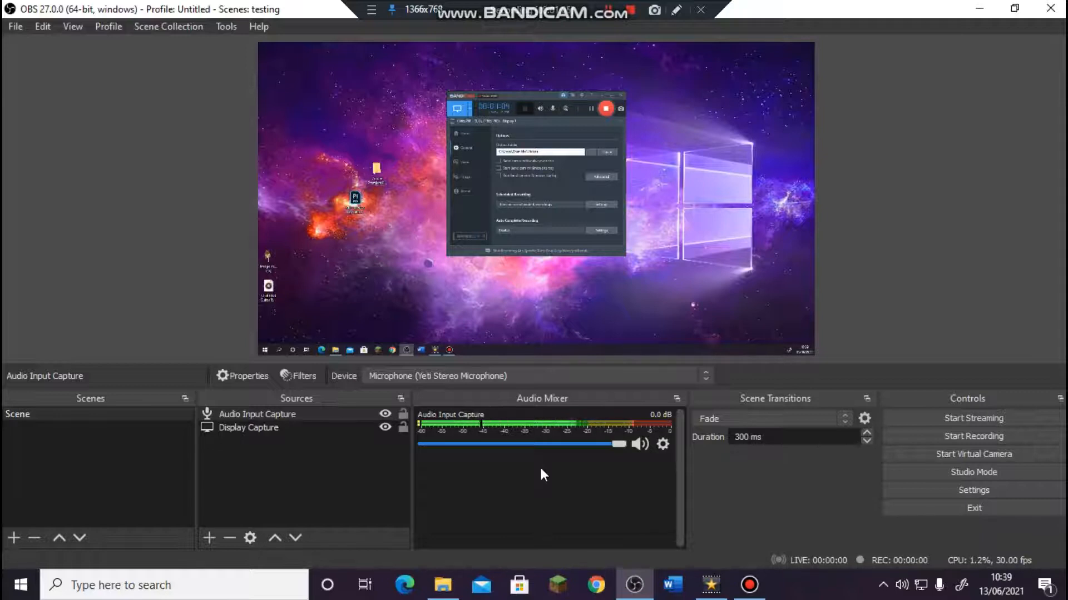
left_click(248, 428)
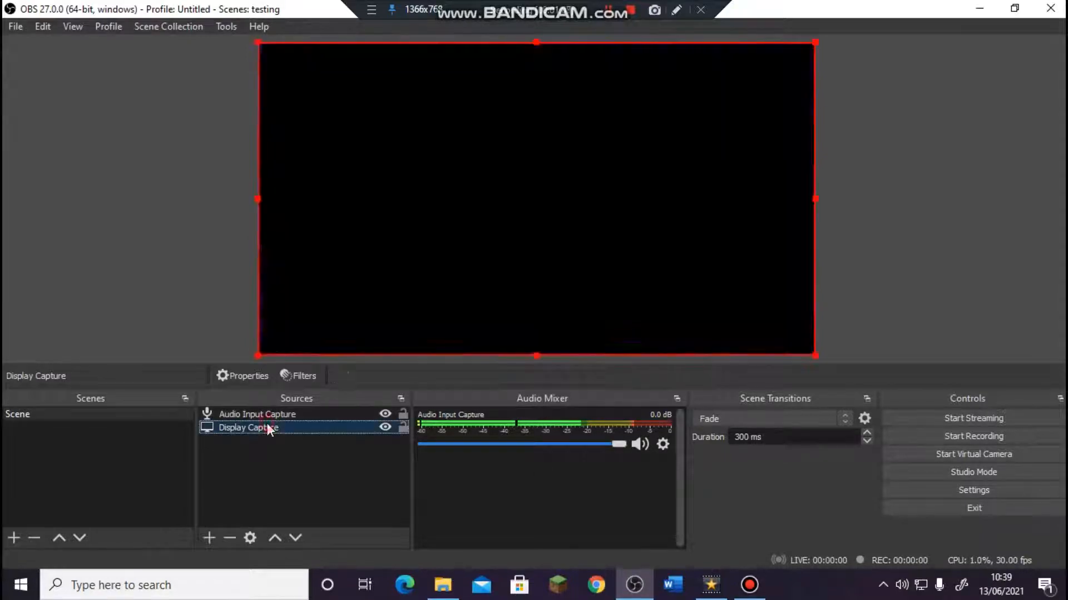
left_click(258, 414)
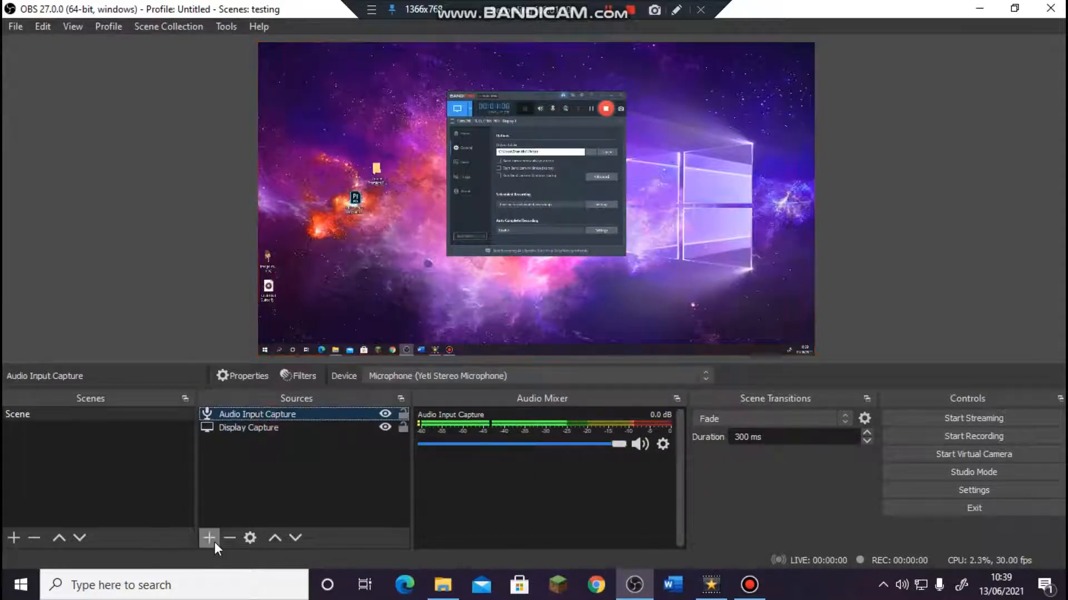
Step: Add an Audio Output Capture source set to Speakers (Yeti Stereo Microphone)
left_click(210, 538)
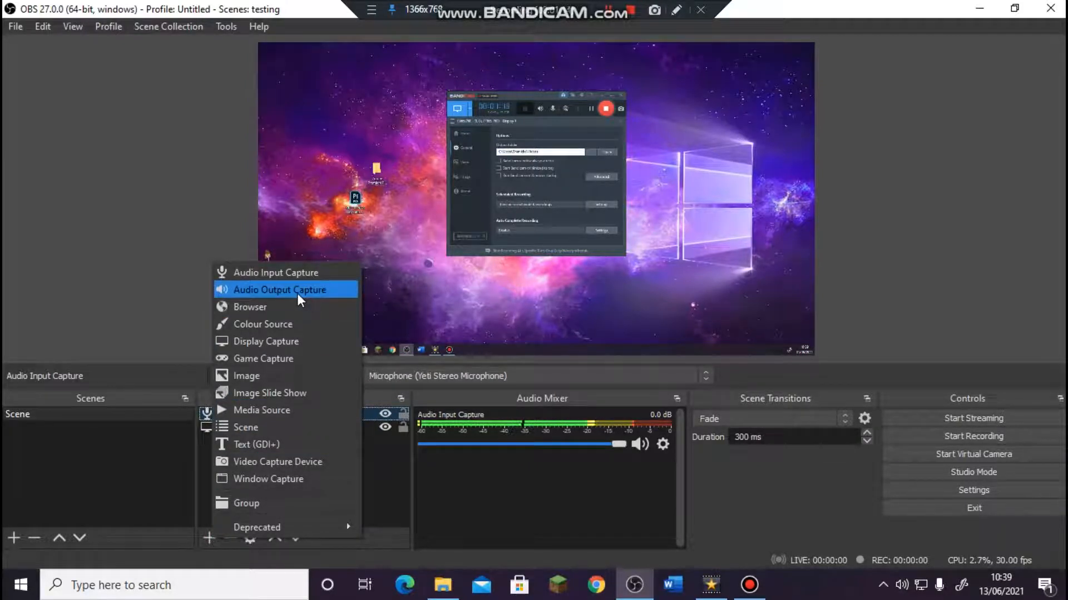
left_click(279, 289)
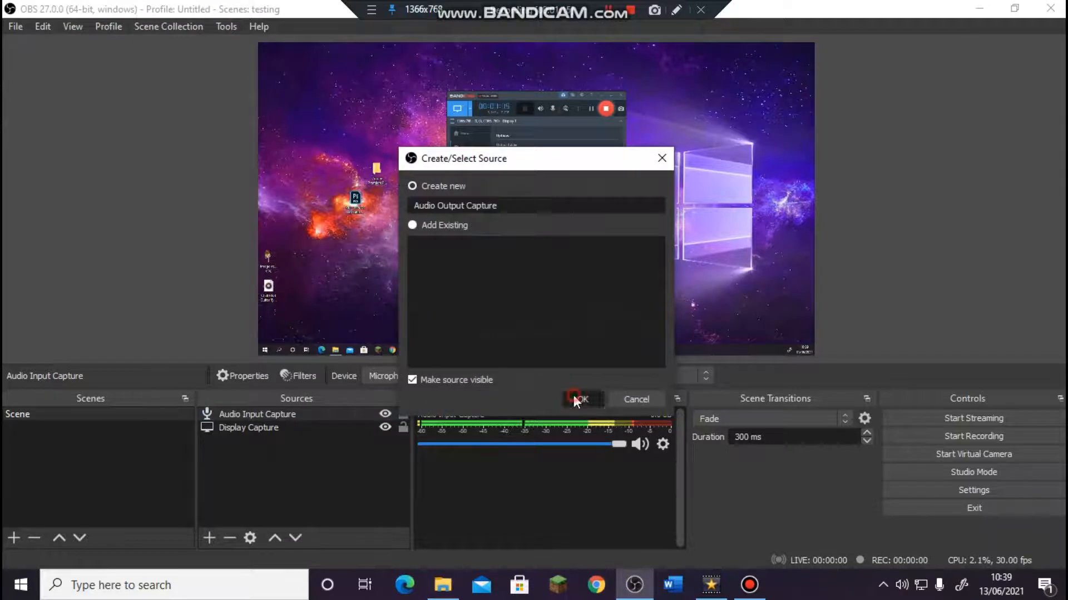
left_click(580, 399)
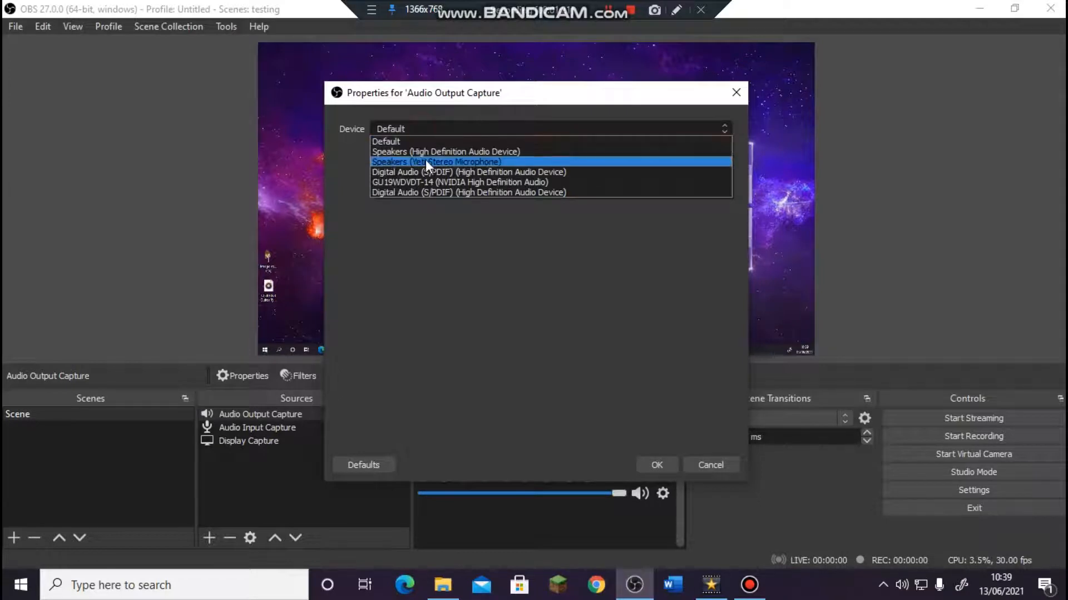
left_click(435, 161)
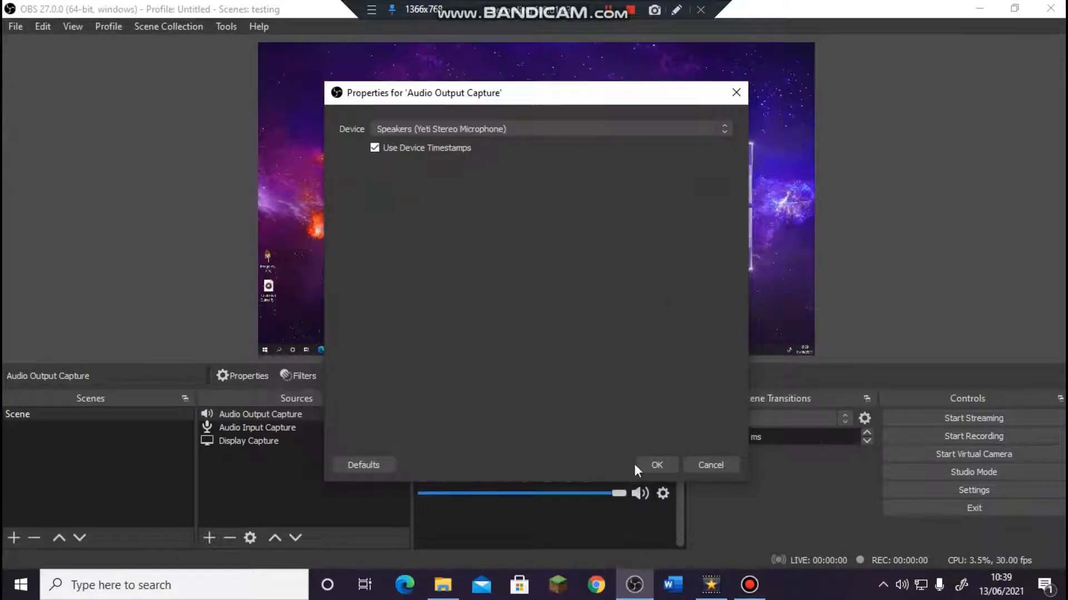
left_click(595, 585)
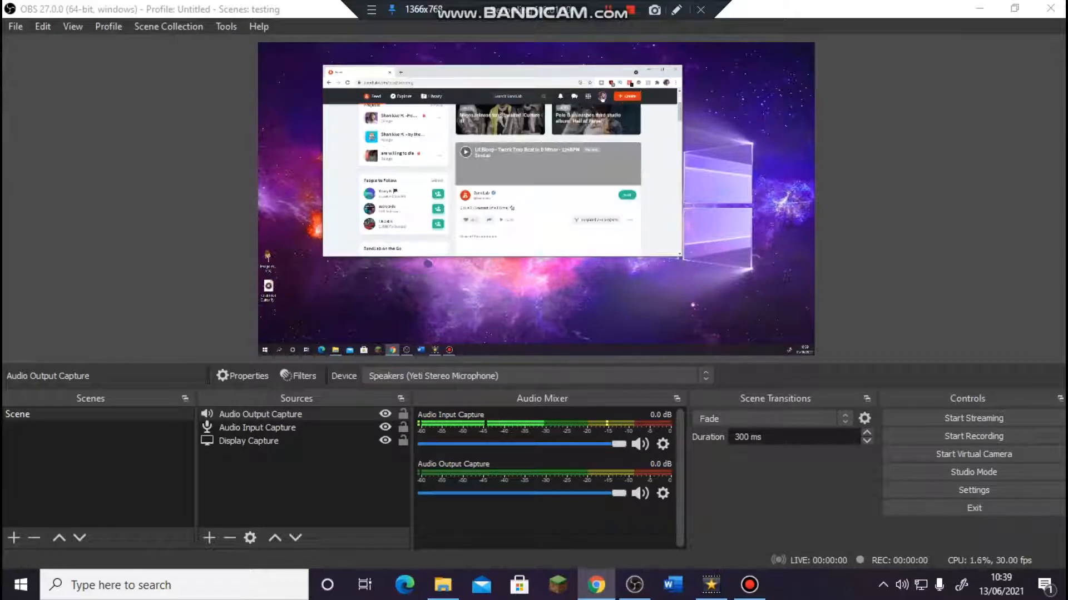
Step: Bring up the Sources type list again to begin adding a webcam source
left_click(601, 96)
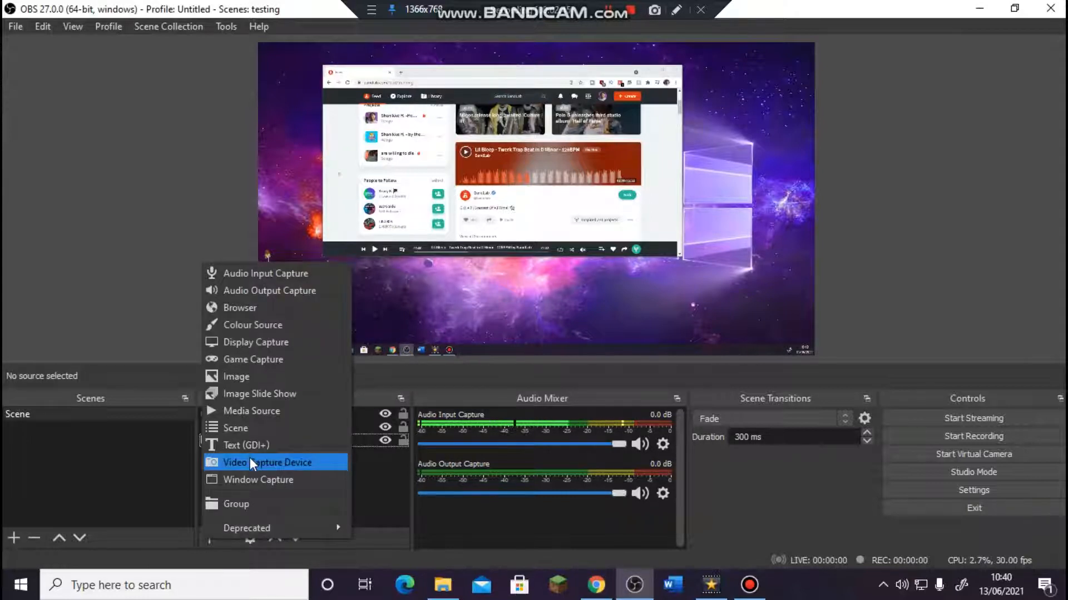
Step: Add a Video Capture Device source with the HDP Webcam USB, placed in the lower-right corner
left_click(268, 462)
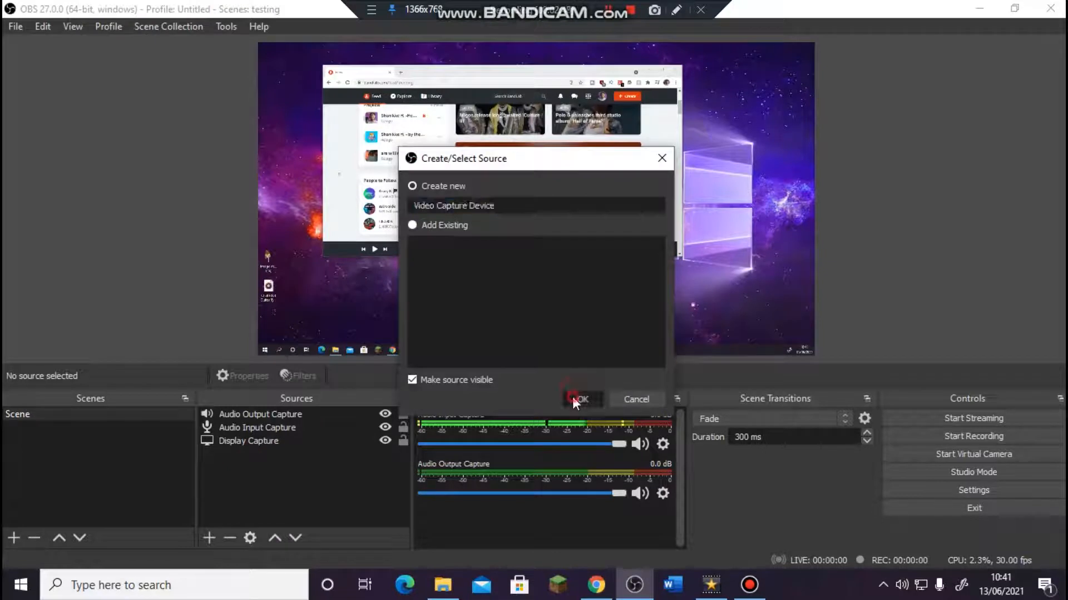
left_click(579, 399)
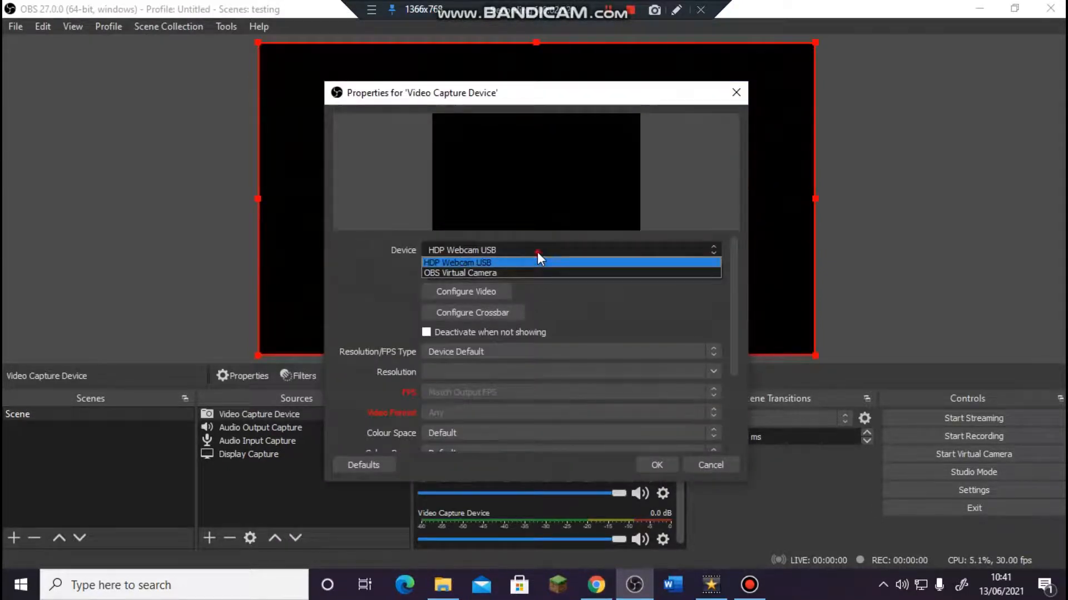
left_click(458, 262)
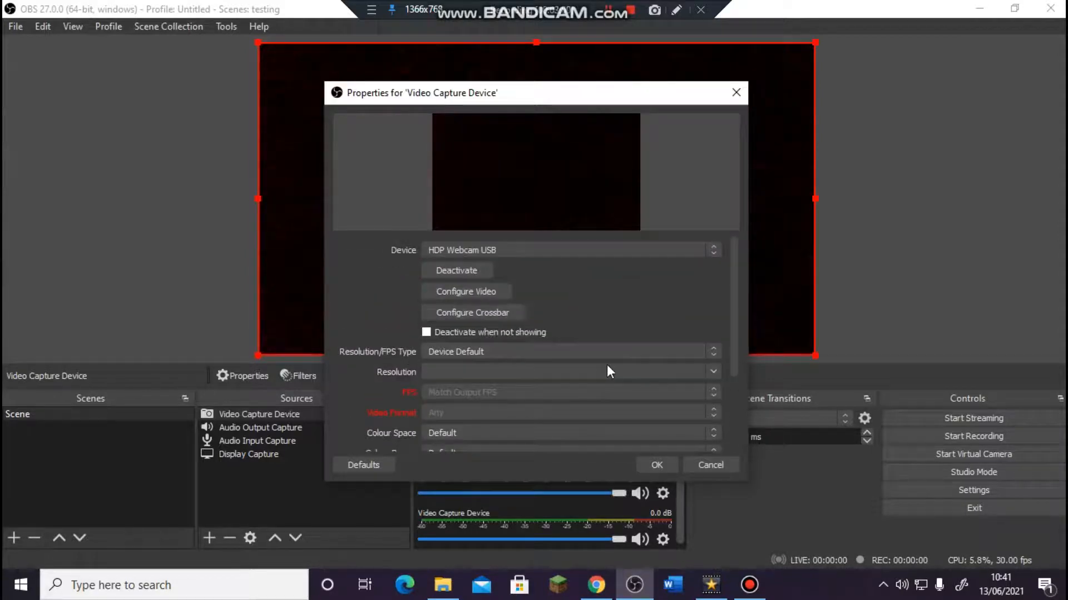
left_click(655, 464)
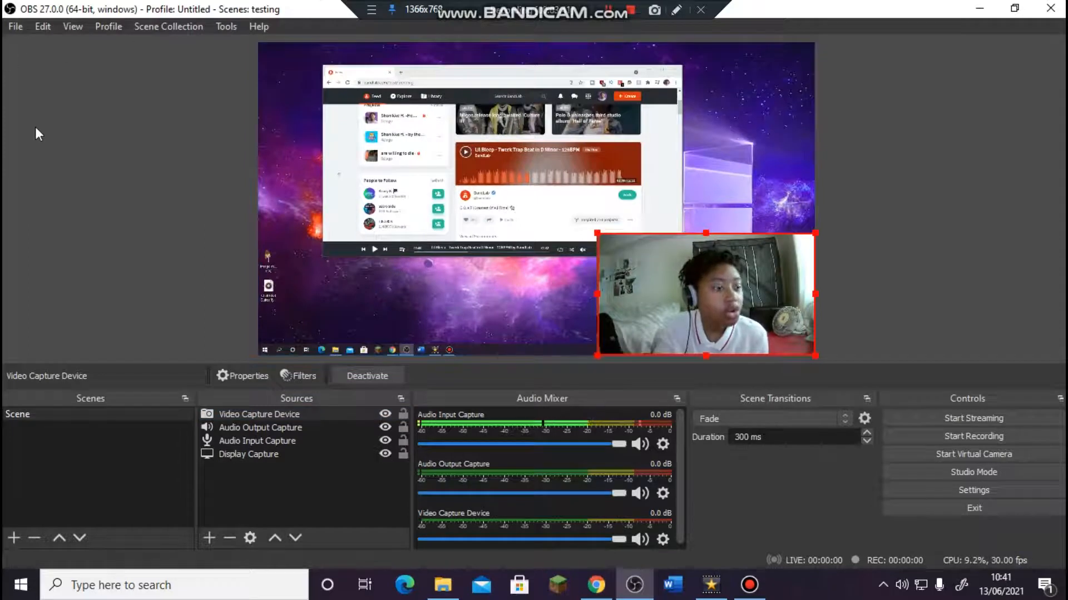
left_click(14, 26)
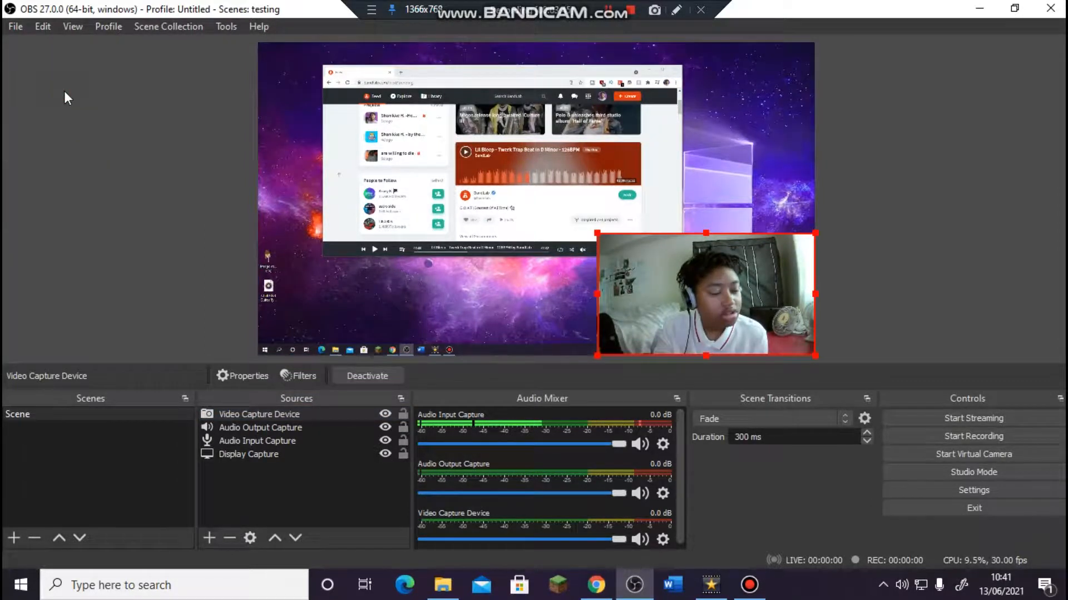
Step: Show Settings' Stream tab with the Custom service, ready to fill the Server field
left_click(973, 489)
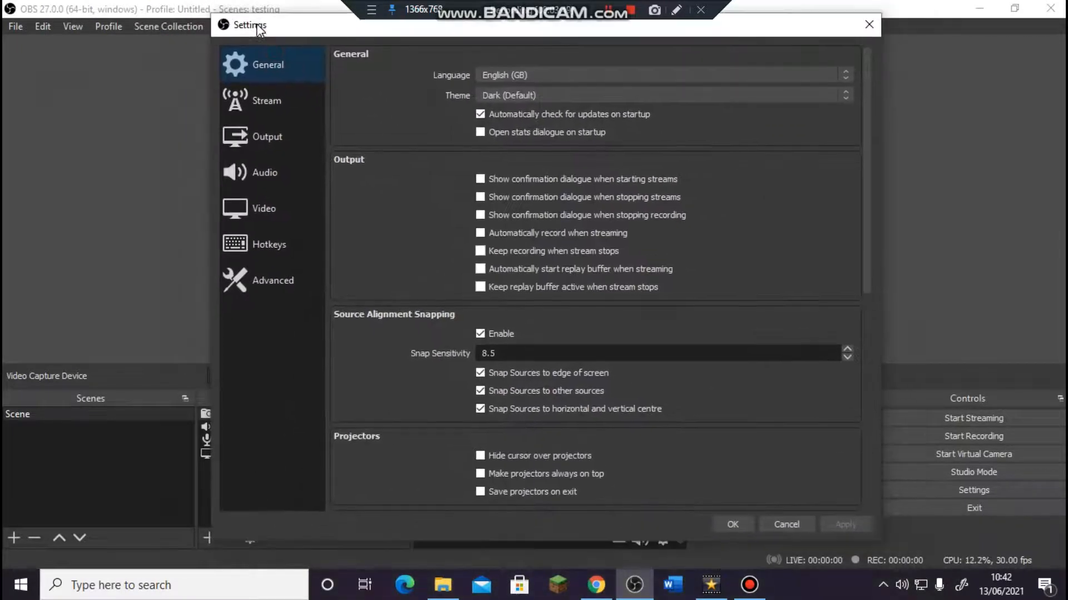
left_click(265, 100)
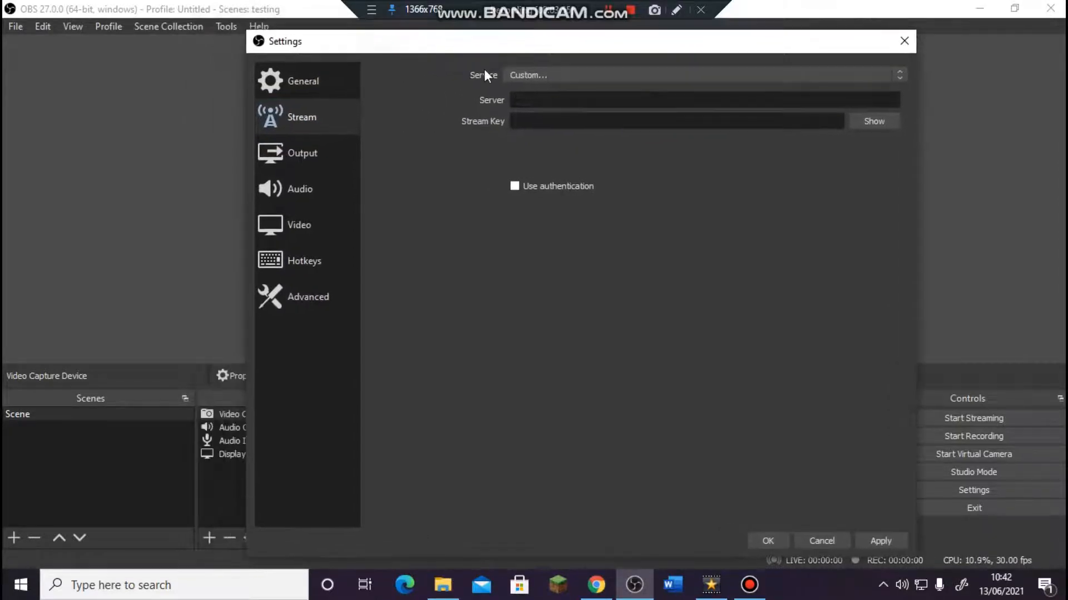
left_click(705, 99)
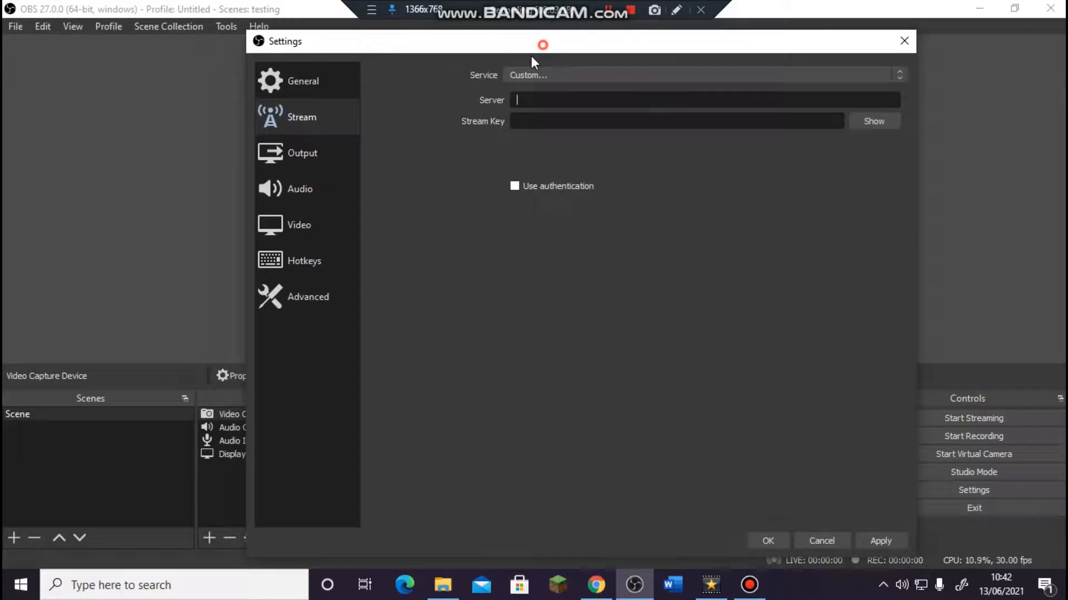
left_click_drag(542, 41, 514, 24)
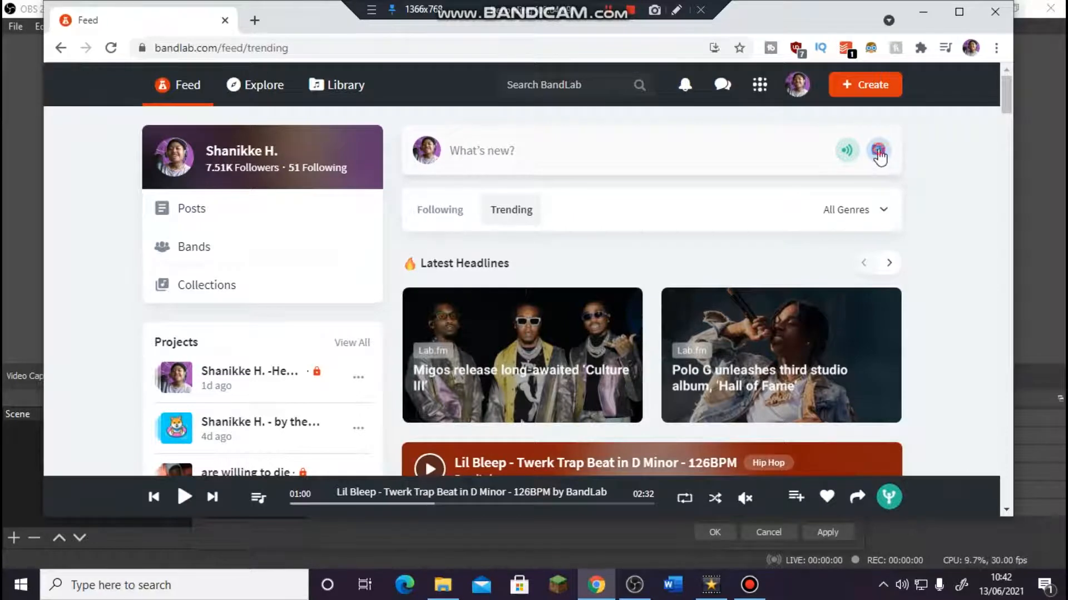
Step: Start a BandLab live stream with the description 'yytyytytyty'
left_click(878, 151)
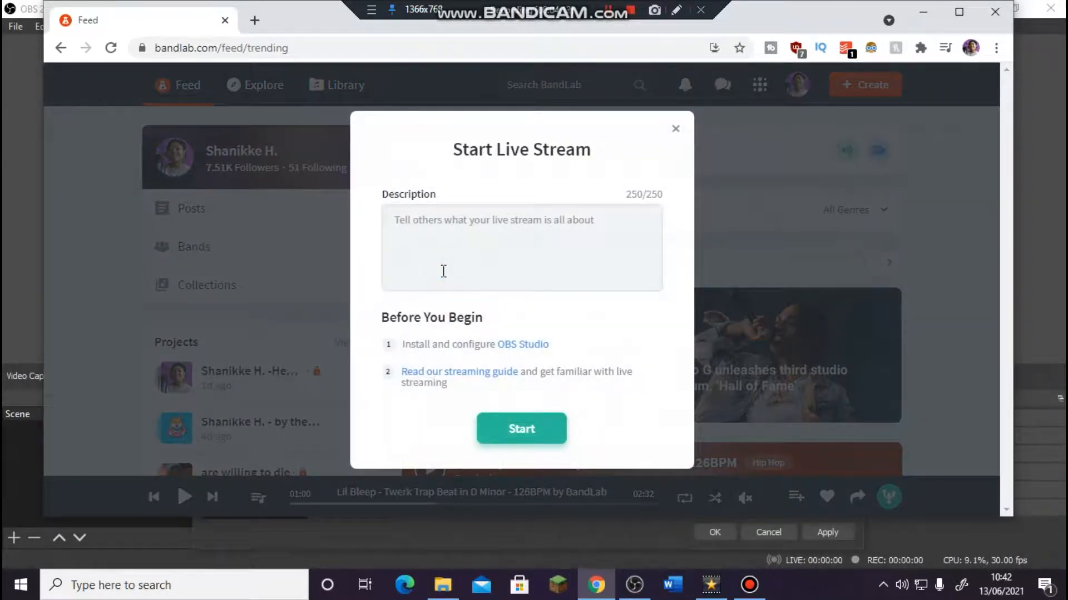
type("yytyytytyty")
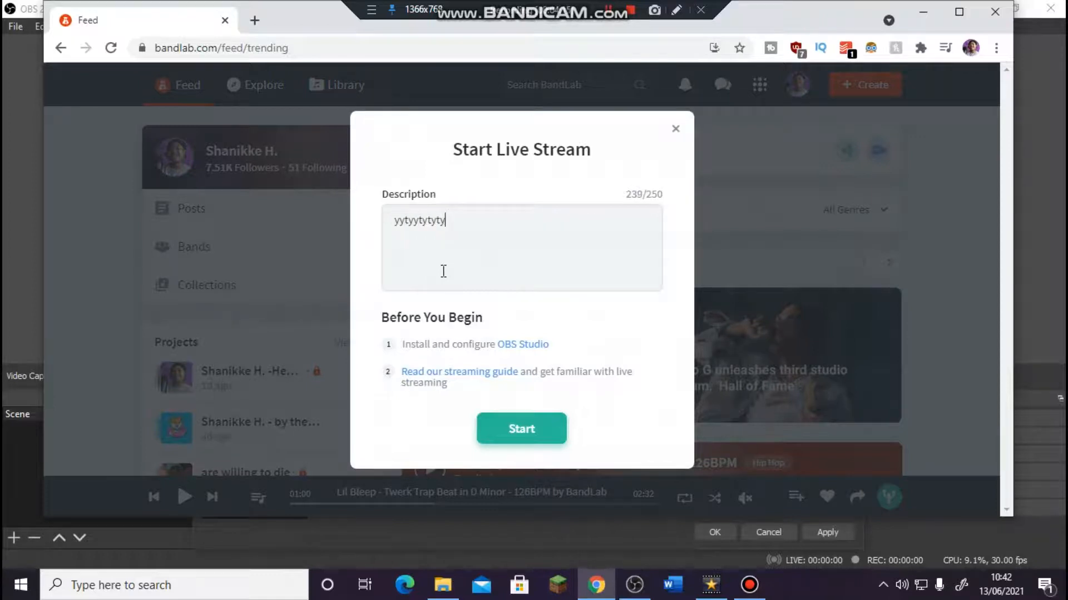
left_click(521, 429)
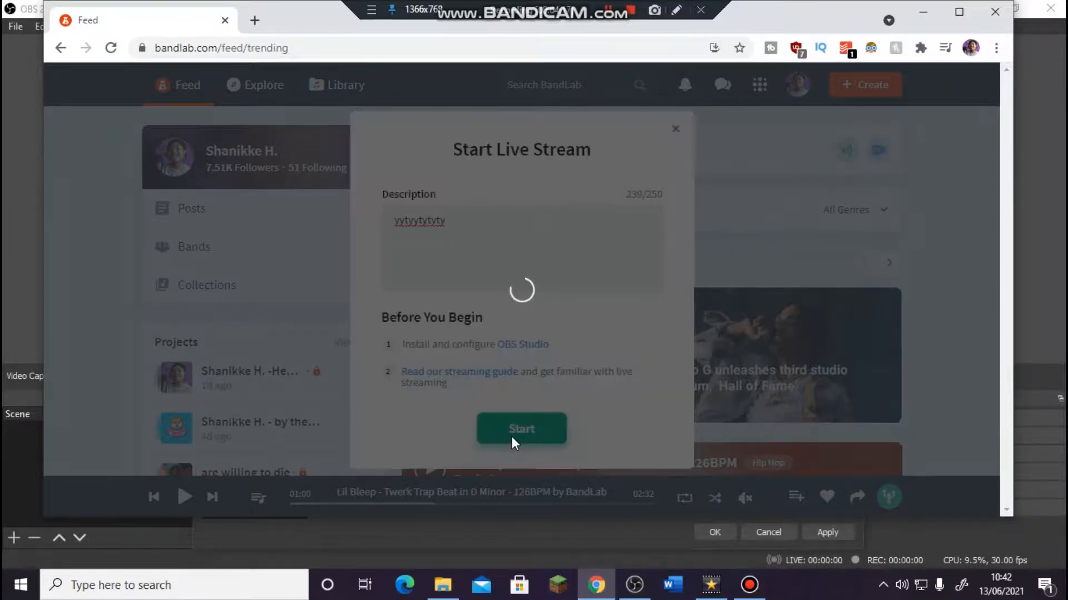
left_click(521, 428)
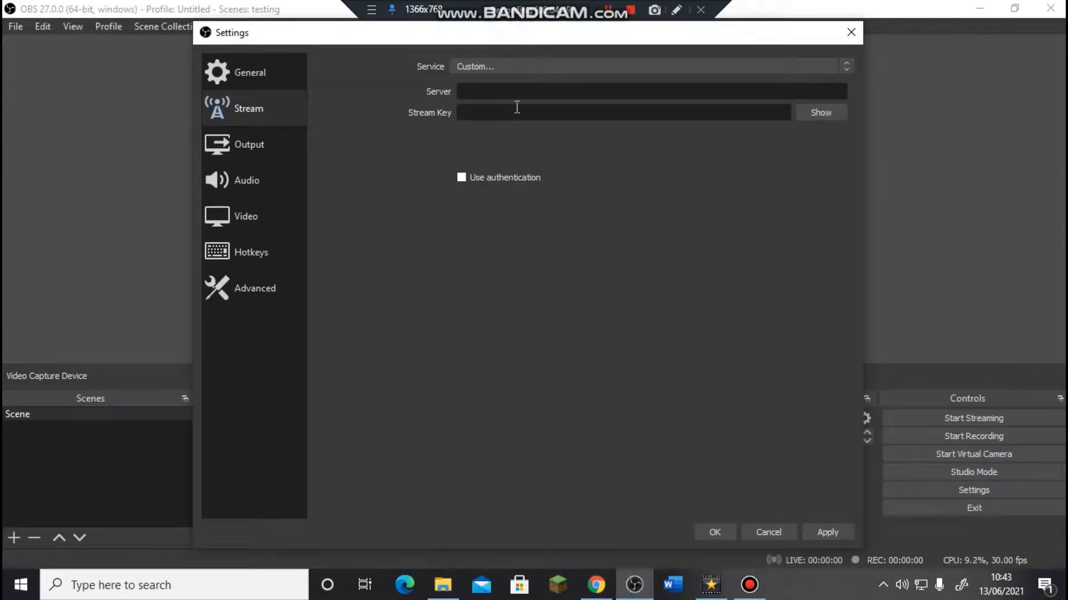
Step: Enter server rtmp://34.242.237.101:1935/primary and BandLab's stream key, then apply and close settings
type("rtmp://34.242.237.101:1935/primary")
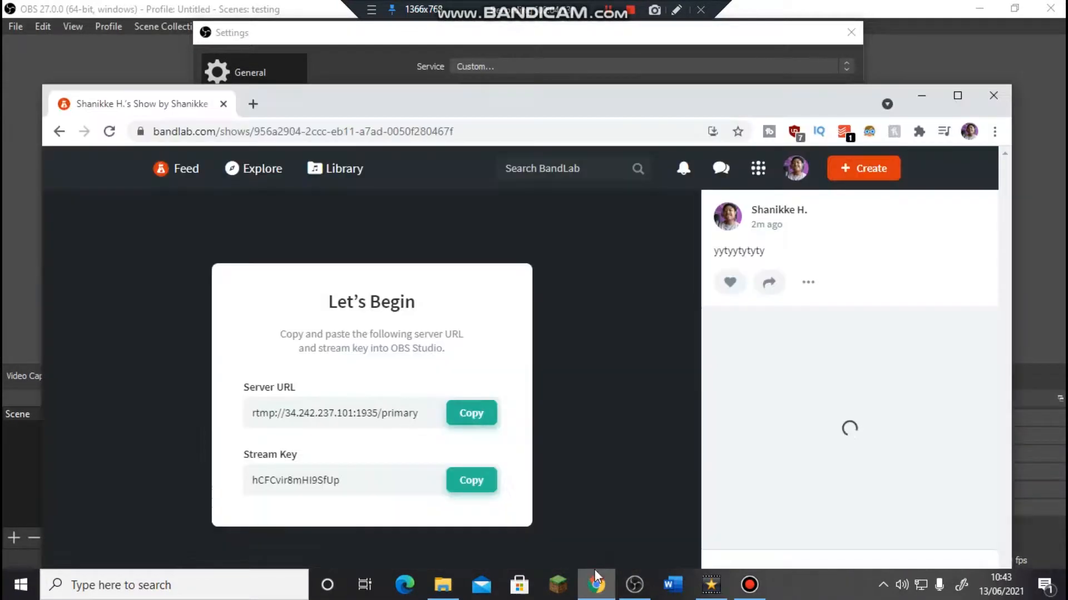
left_click(477, 427)
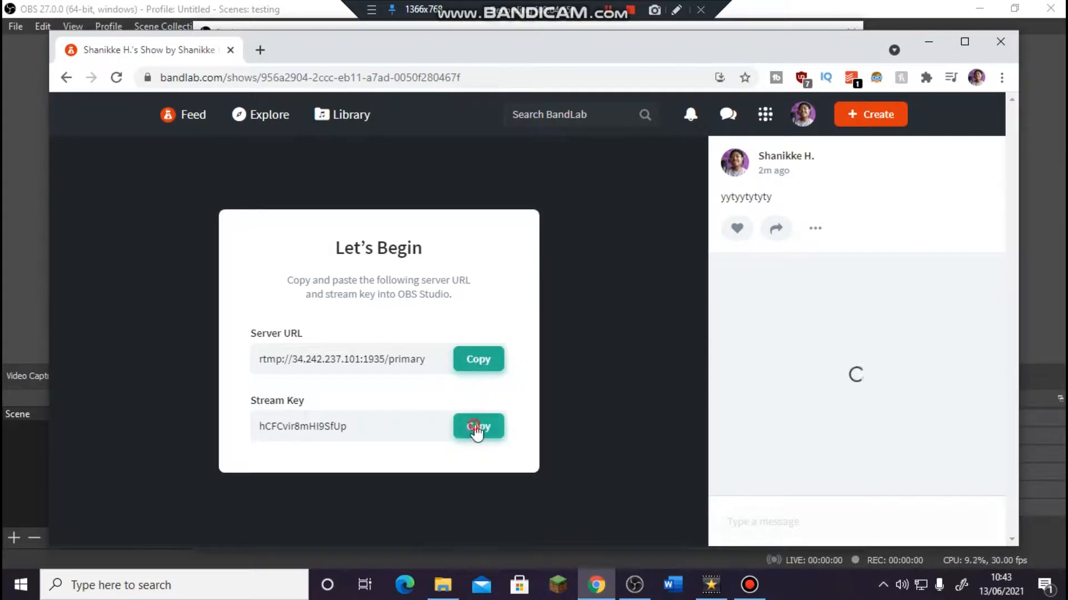
left_click(478, 427)
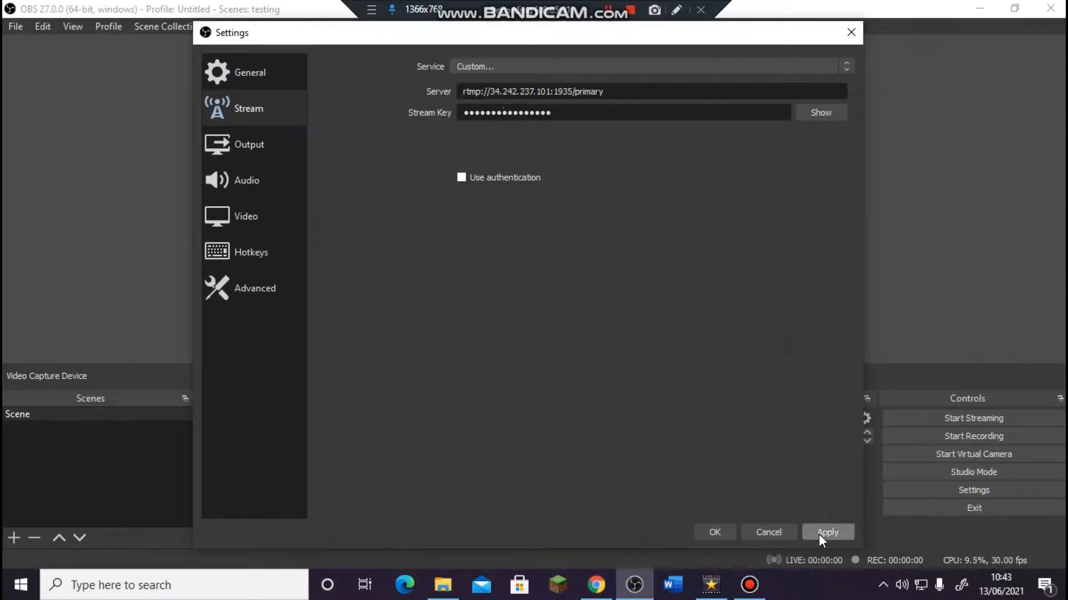
left_click(827, 532)
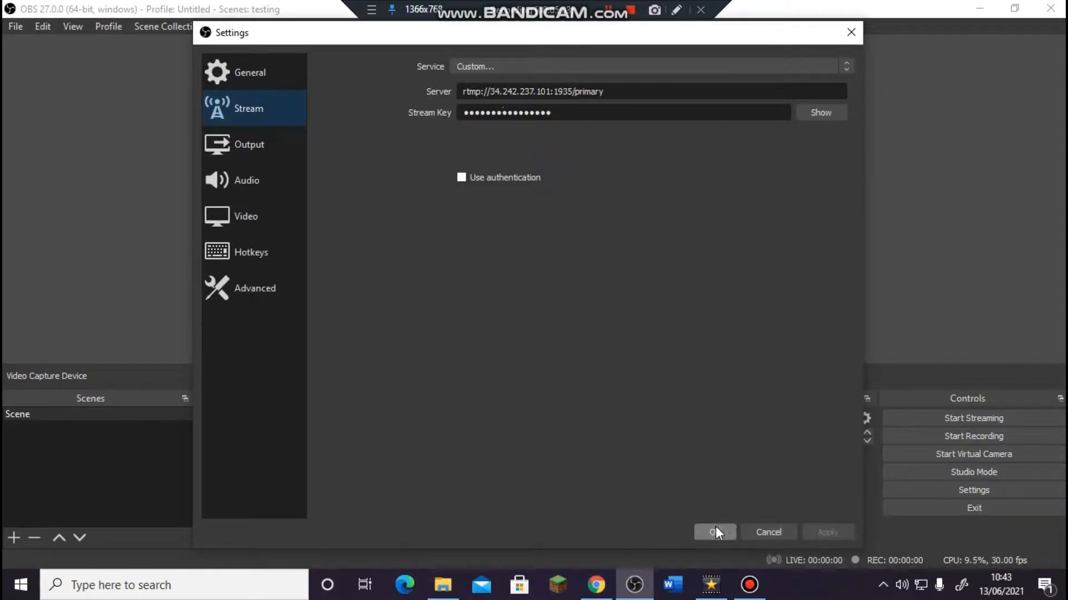
left_click(713, 533)
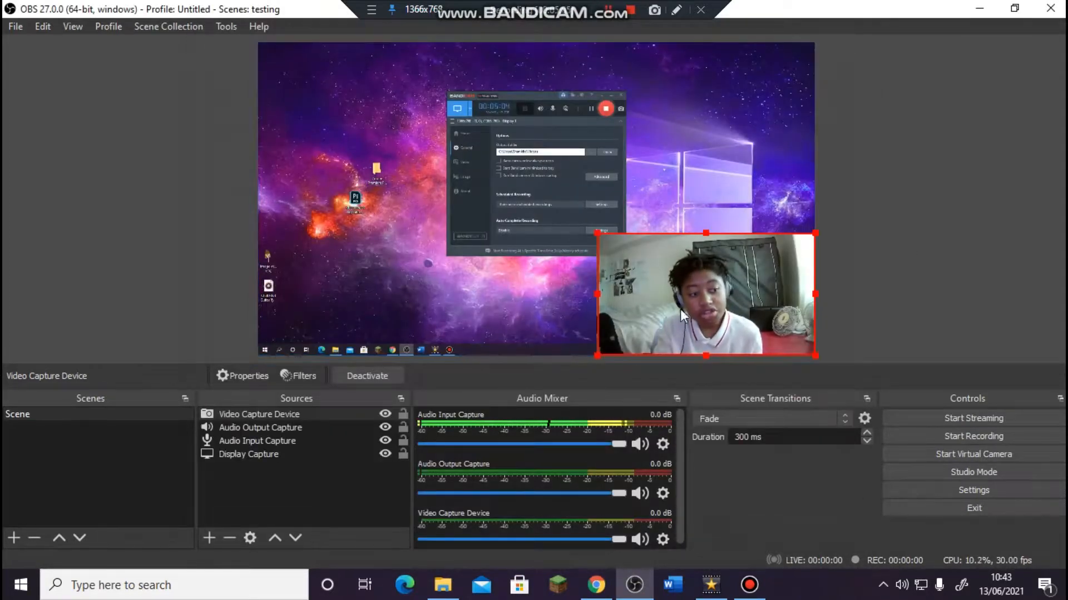